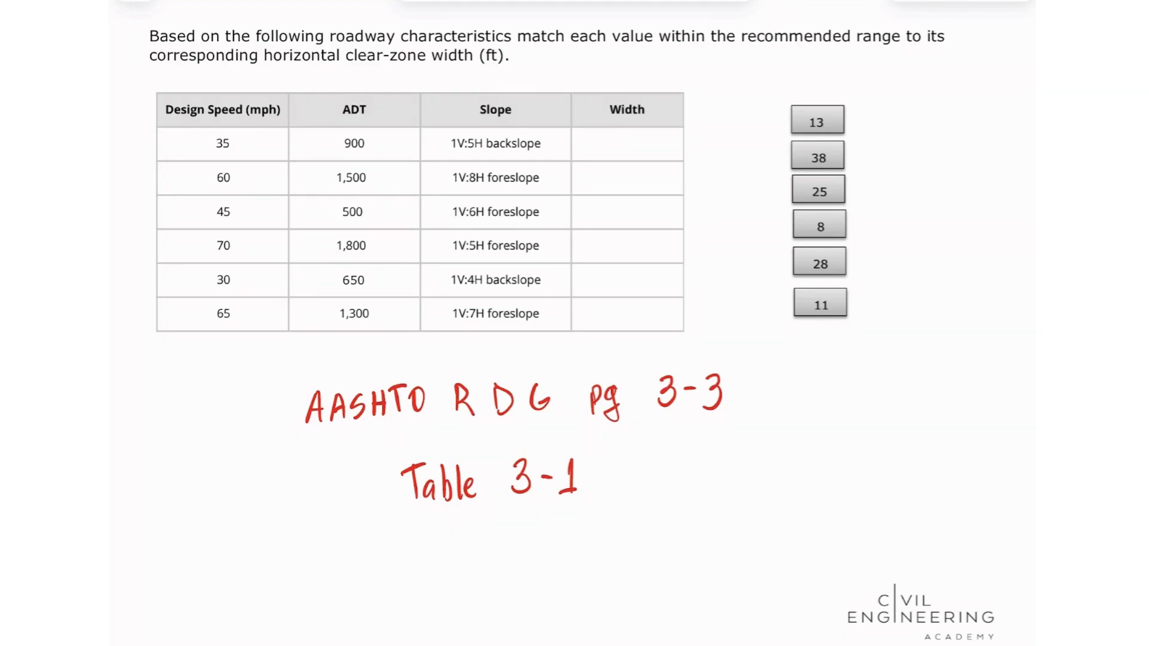
# - Underline ≤40 mph, 750–1500 ADT and the 12–14 backslope range, giving width 13
pyautogui.scroll(-3)
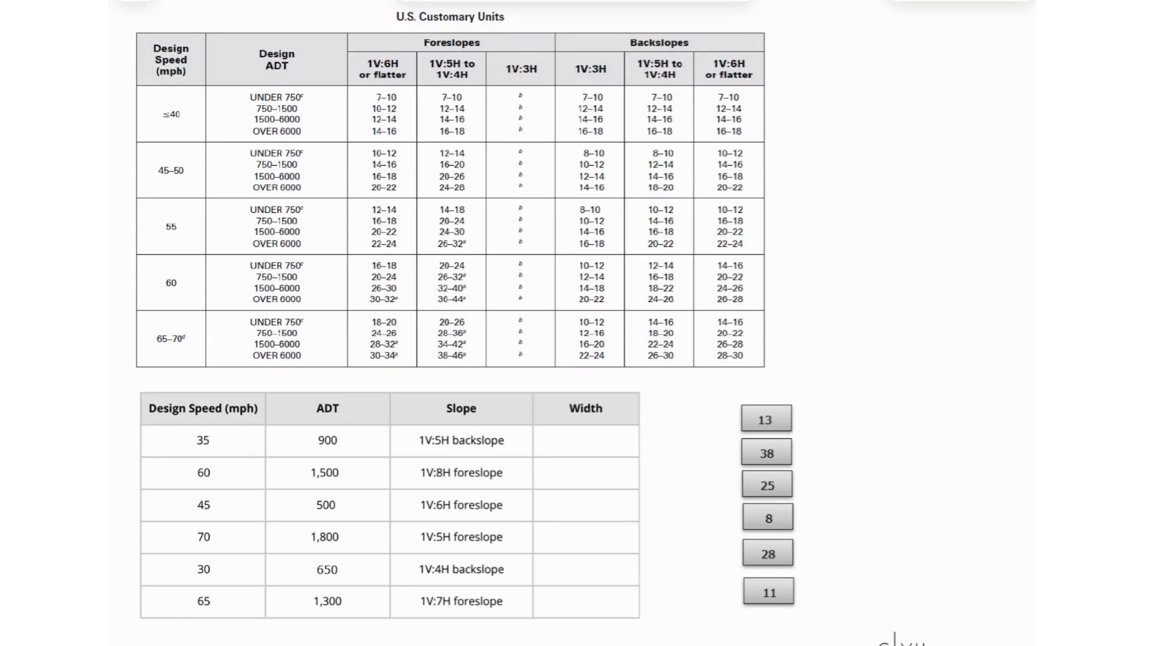
pyautogui.moveTo(155, 130); pyautogui.dragTo(187, 128)
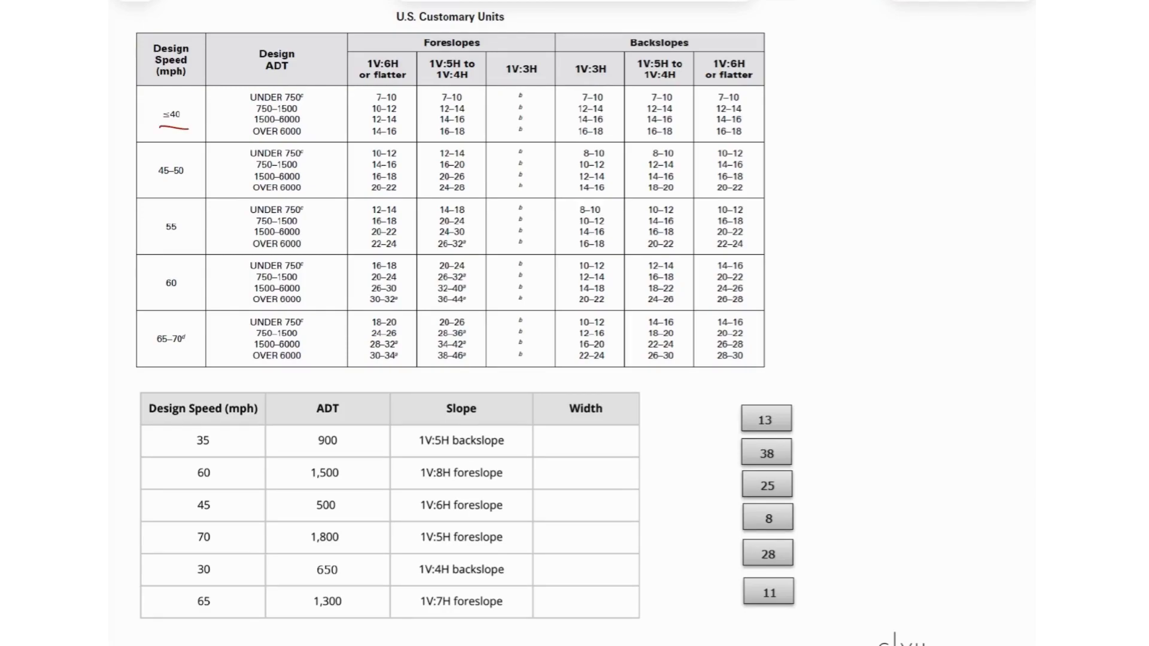
pyautogui.moveTo(253, 117); pyautogui.dragTo(302, 118)
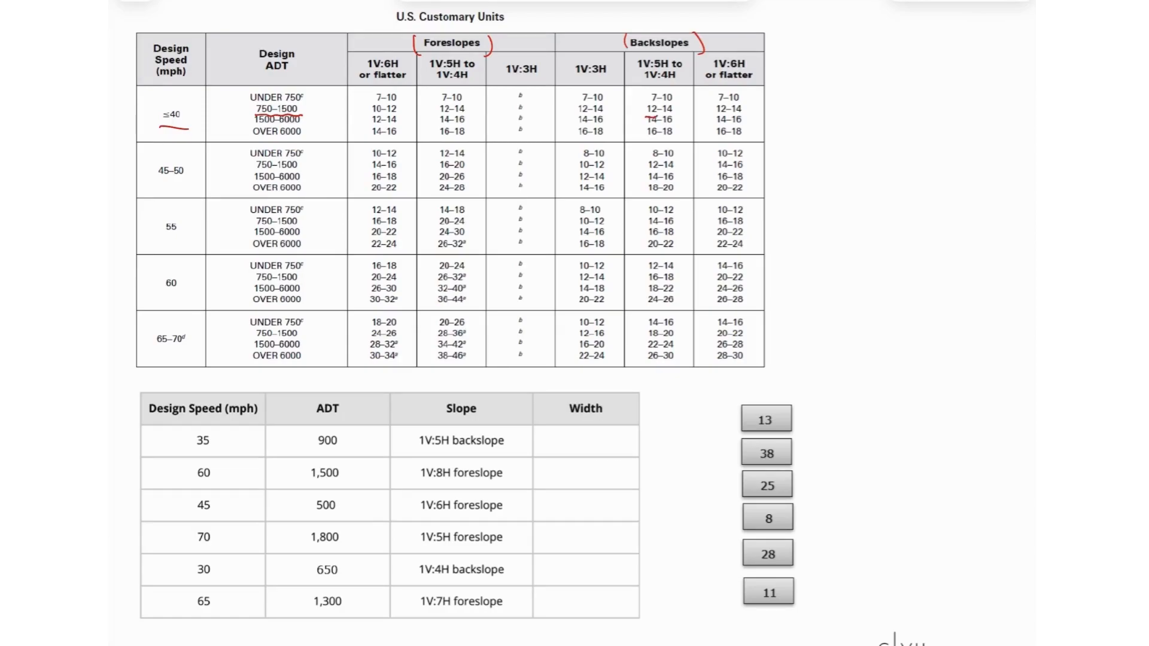
pyautogui.moveTo(649, 115); pyautogui.dragTo(674, 115)
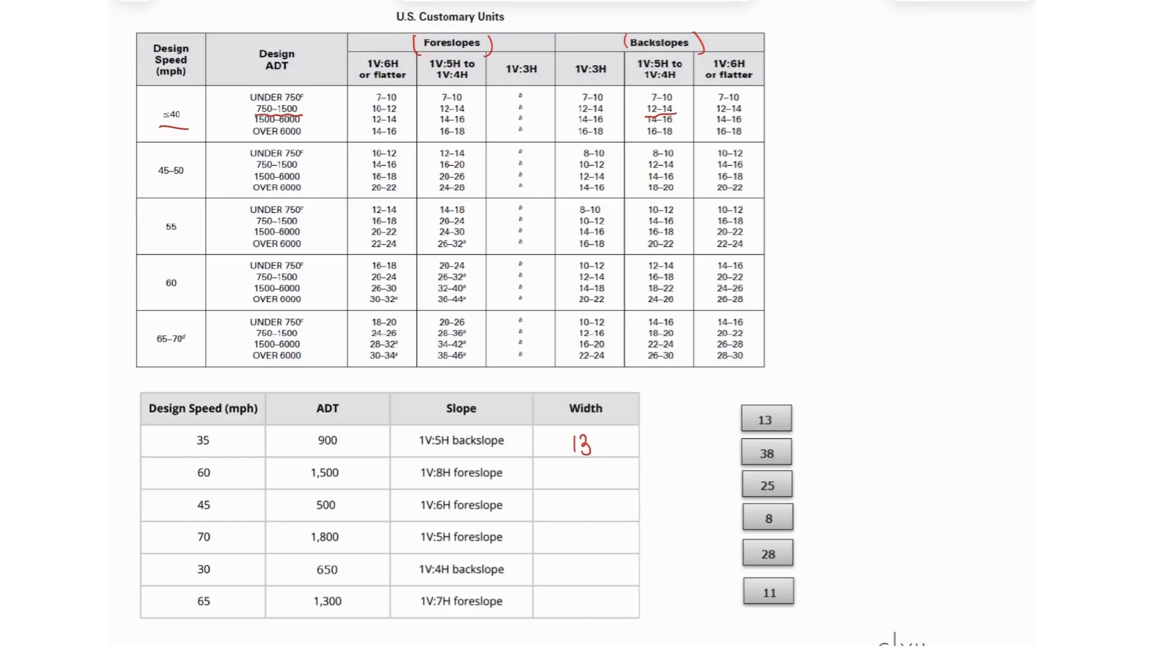
# - Underline the 60 mph row and sketch the Under 750 and 750–1,500 range lines
pyautogui.moveTo(158, 294); pyautogui.dragTo(187, 294)
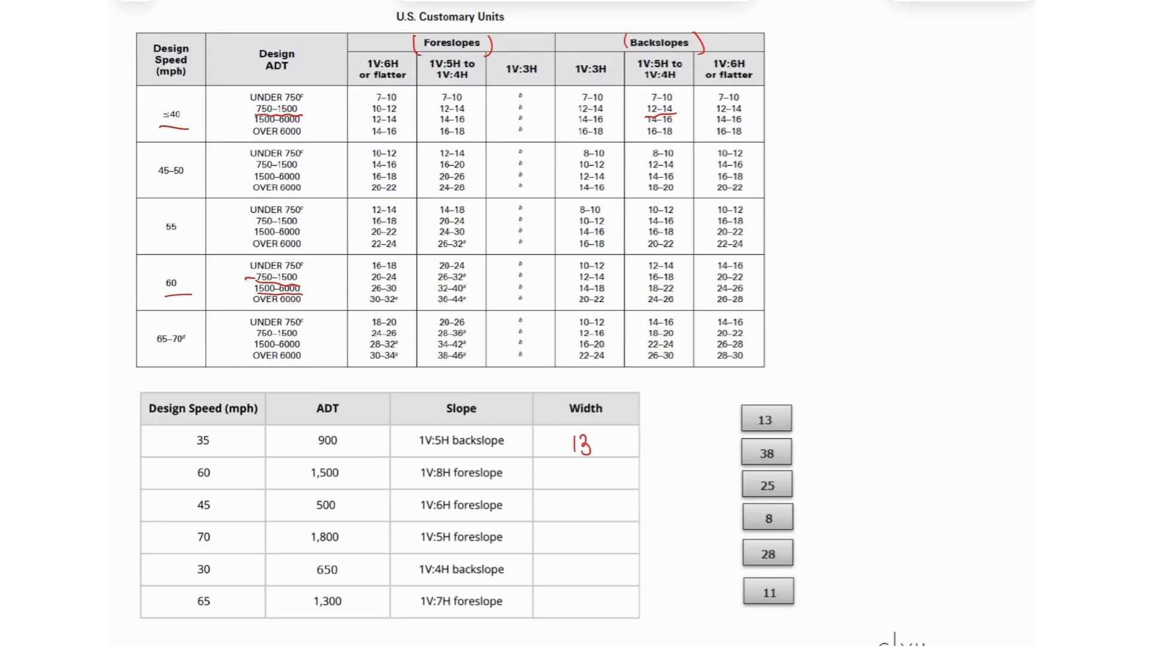
pyautogui.write('Vi')
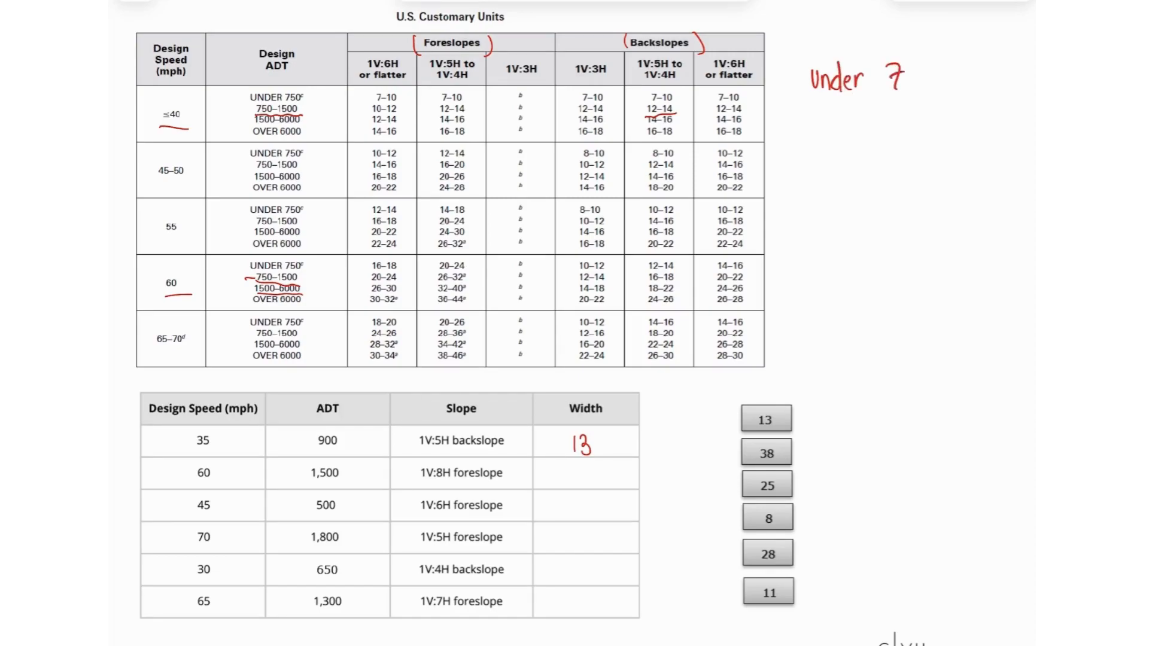
pyautogui.write('50')
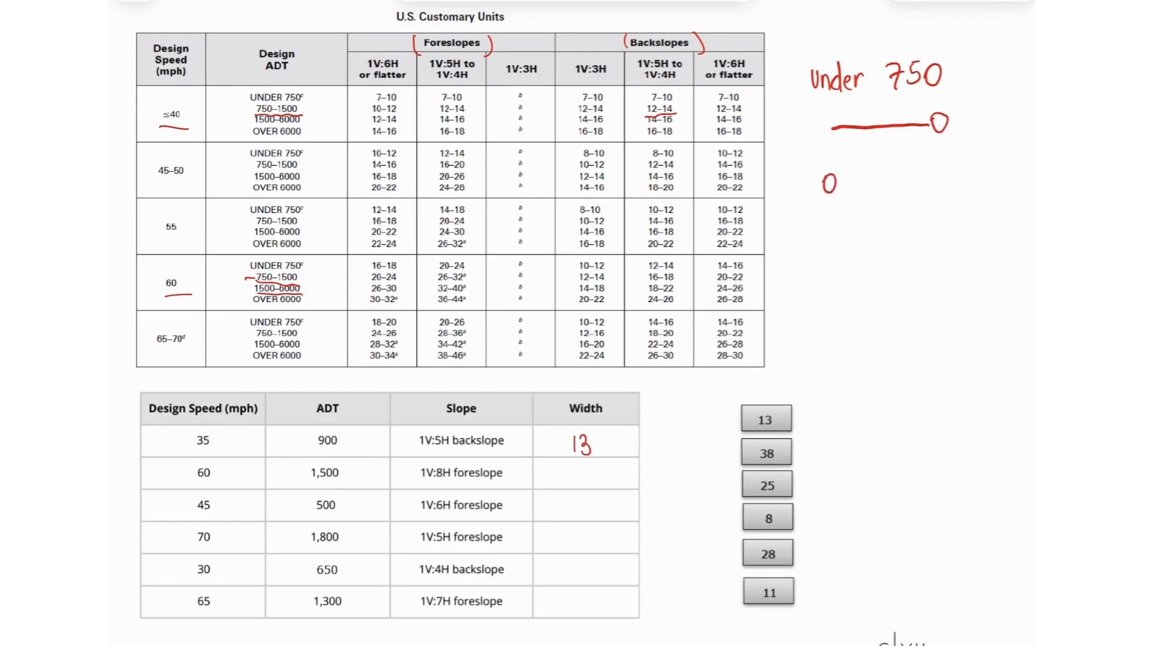
pyautogui.write('750')
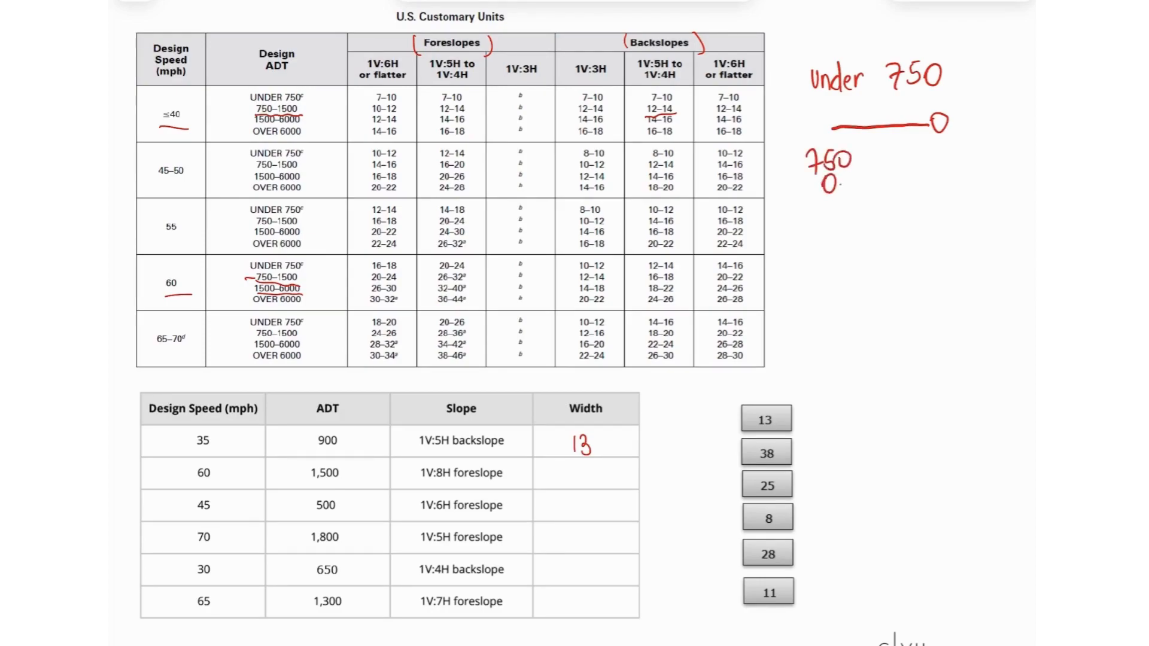
pyautogui.moveTo(828, 184); pyautogui.dragTo(942, 180)
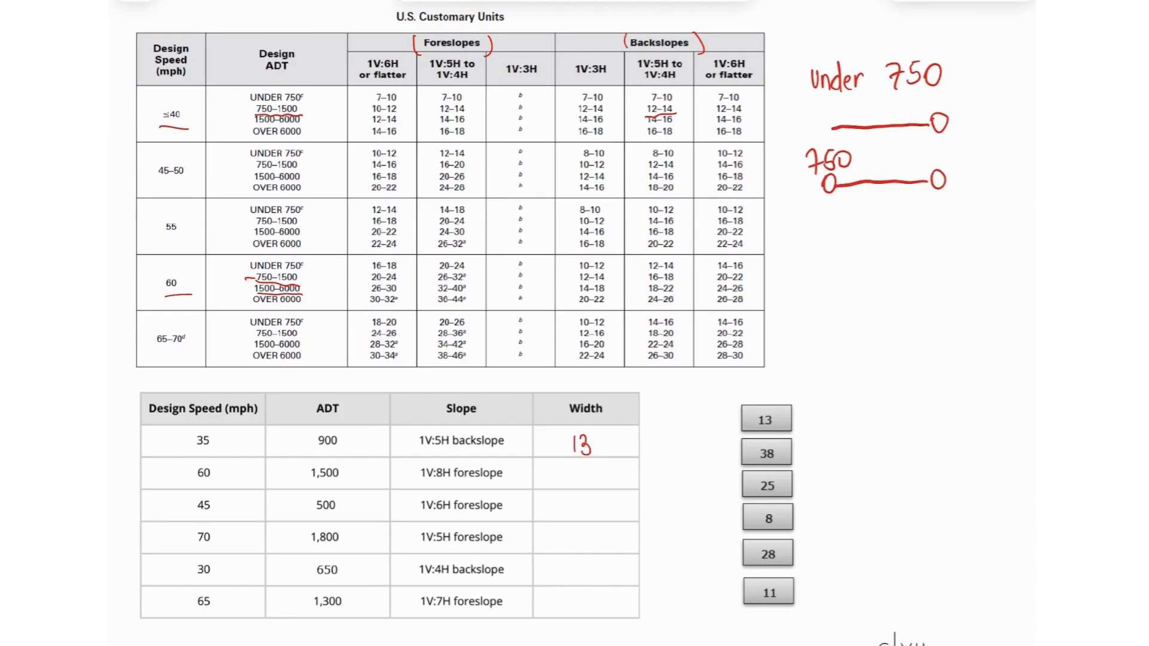
pyautogui.write('1,500')
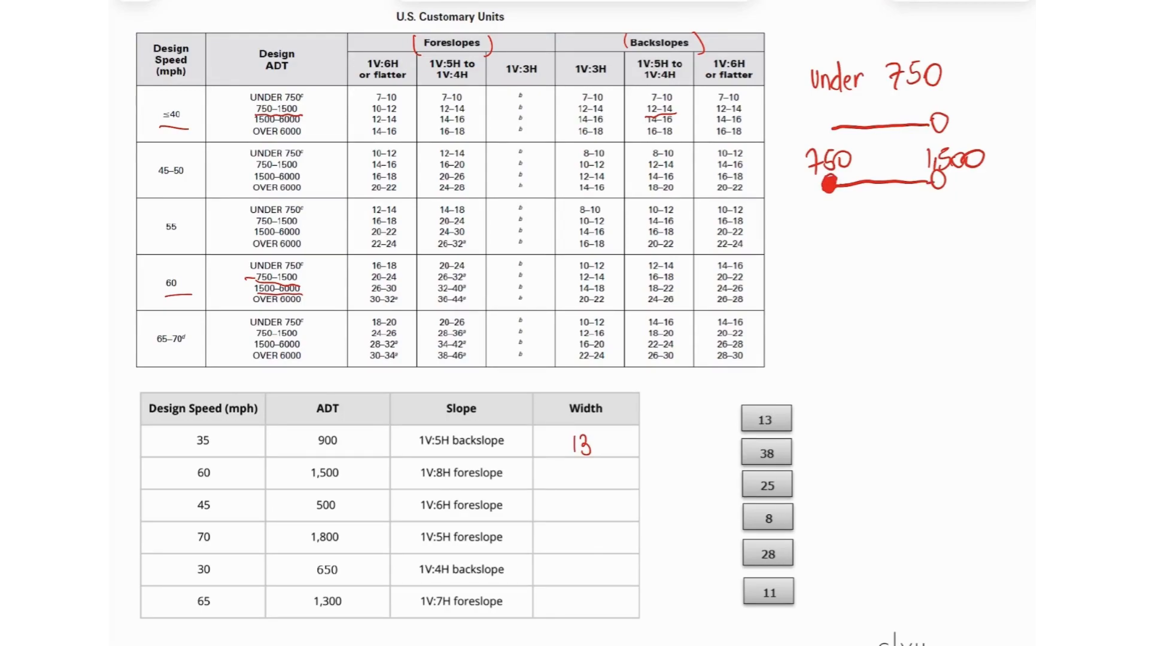
# - Sketch the 1,500–6,000 and open-ended over-6,000 ADT range lines
pyautogui.click(824, 242)
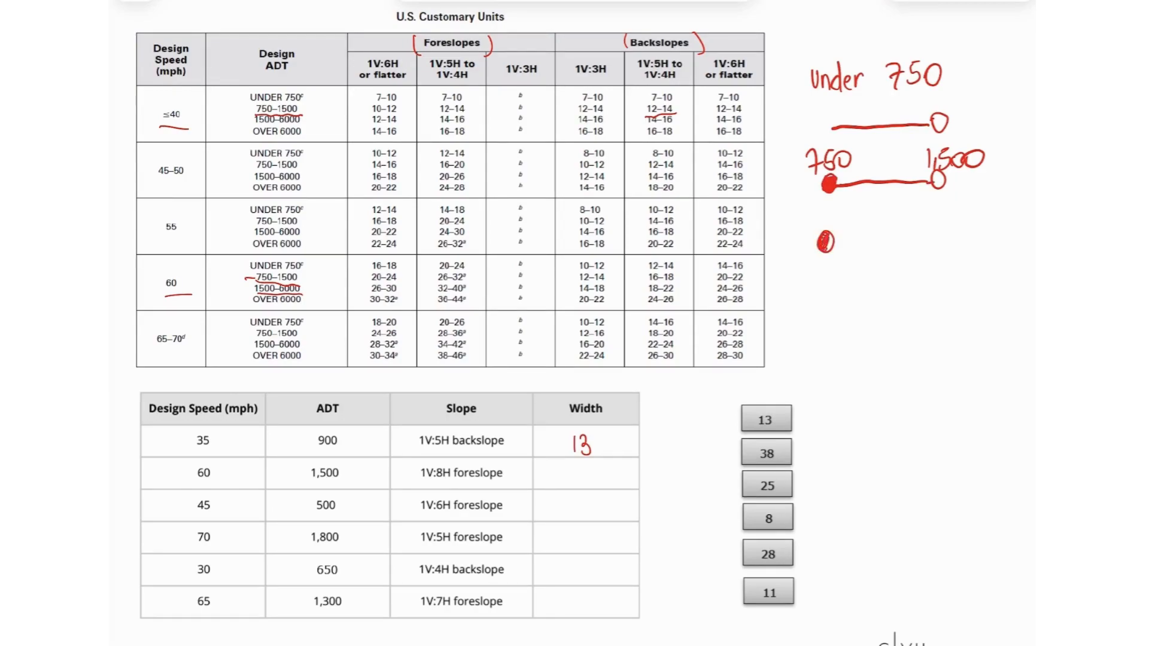
pyautogui.write('1,500')
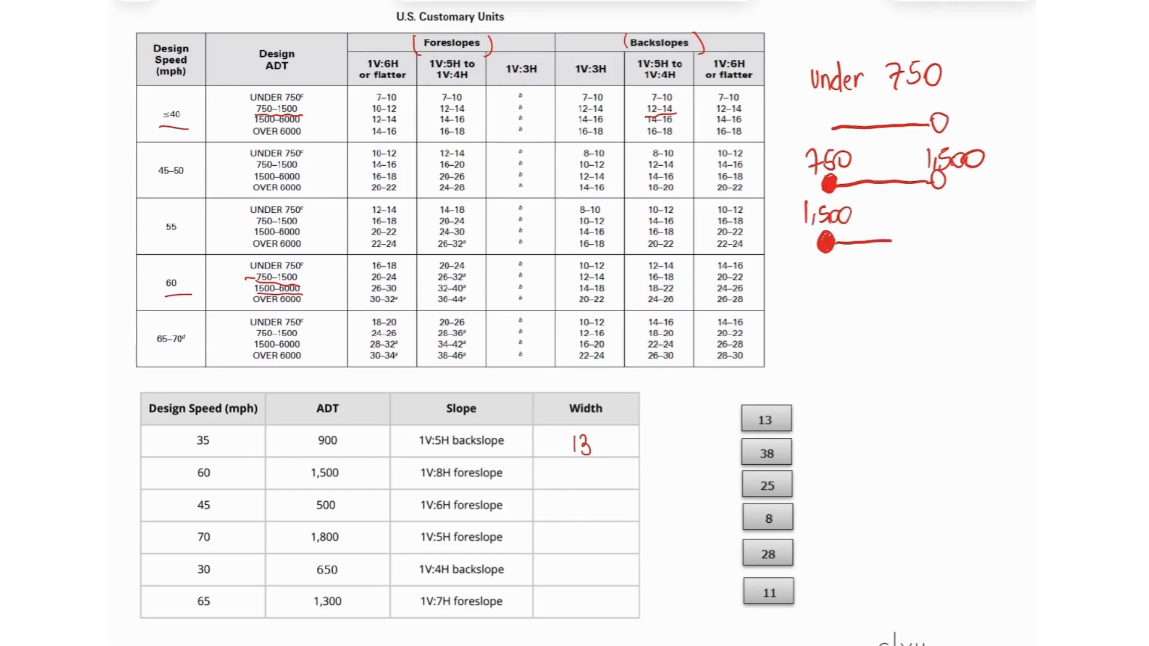
pyautogui.moveTo(835, 242); pyautogui.dragTo(946, 233)
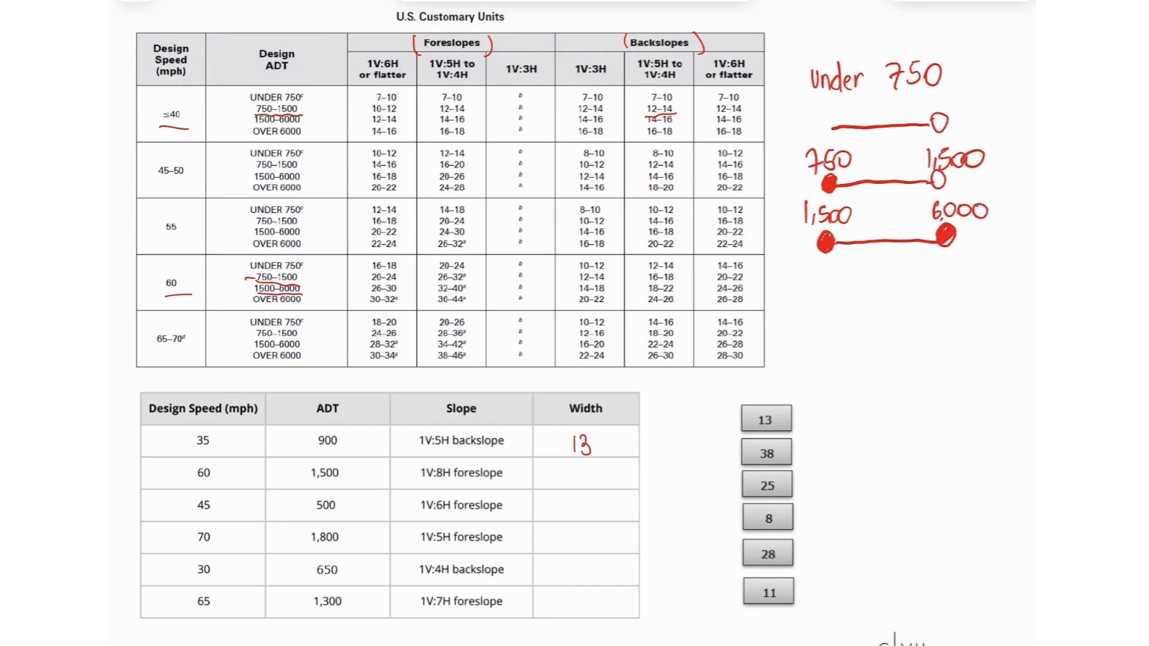
pyautogui.moveTo(902, 289); pyautogui.dragTo(821, 290)
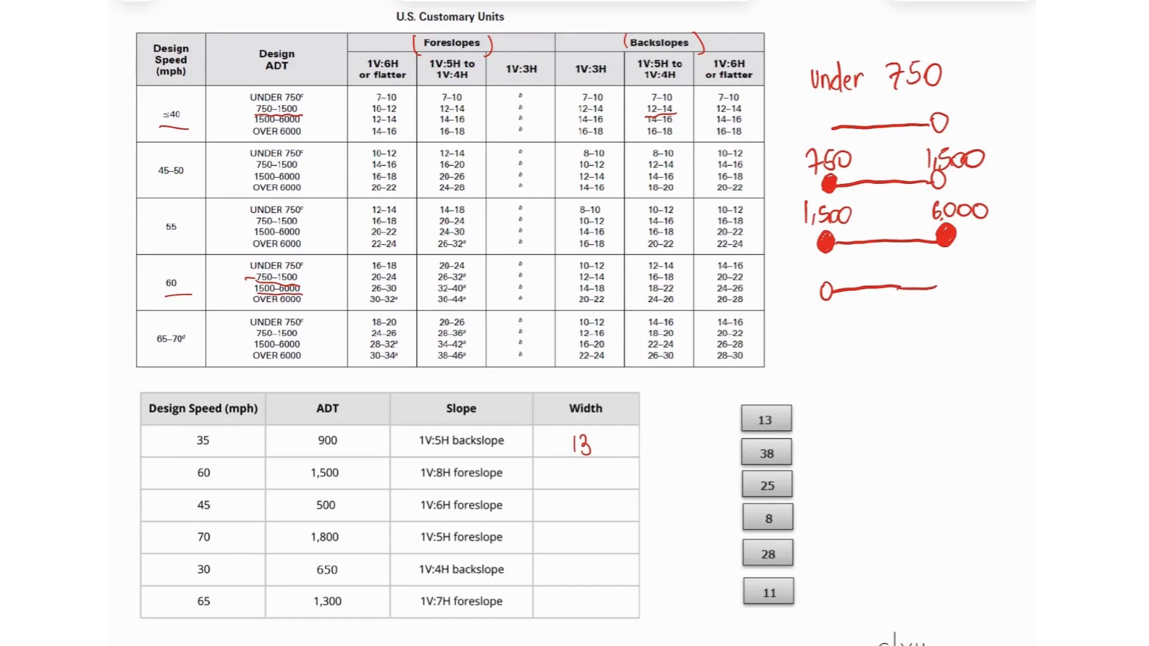
pyautogui.write('6000')
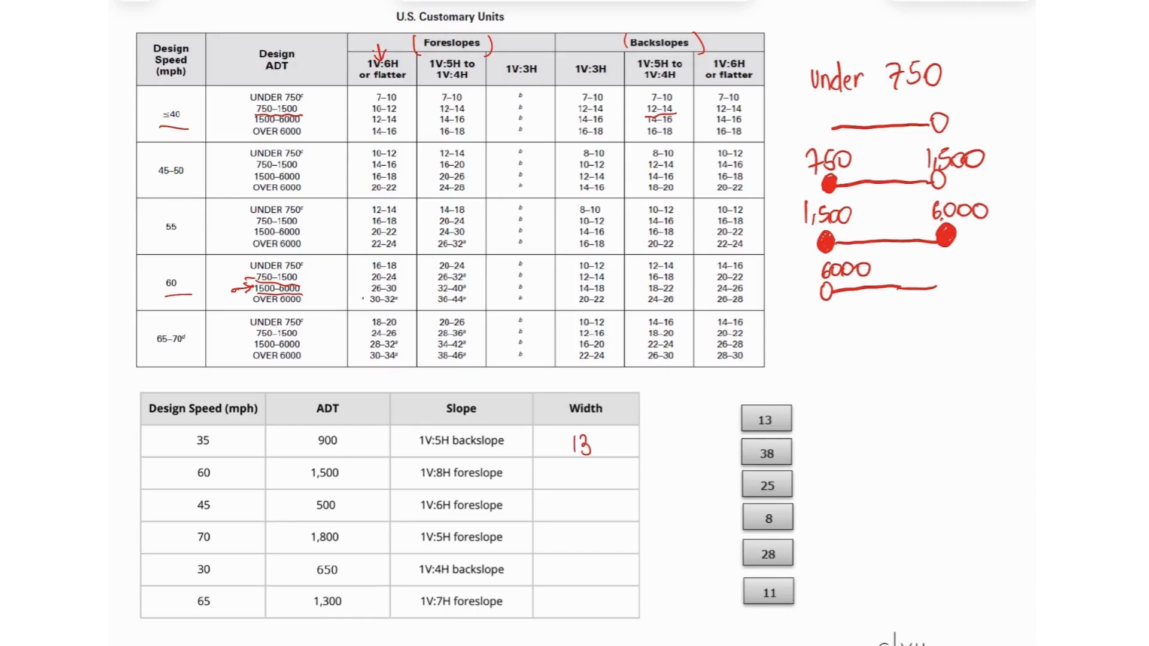
# - Mark the 1V:6H, 1500–6000 foreslope entry 26–30 and write width 28
pyautogui.moveTo(370, 289); pyautogui.dragTo(396, 282)
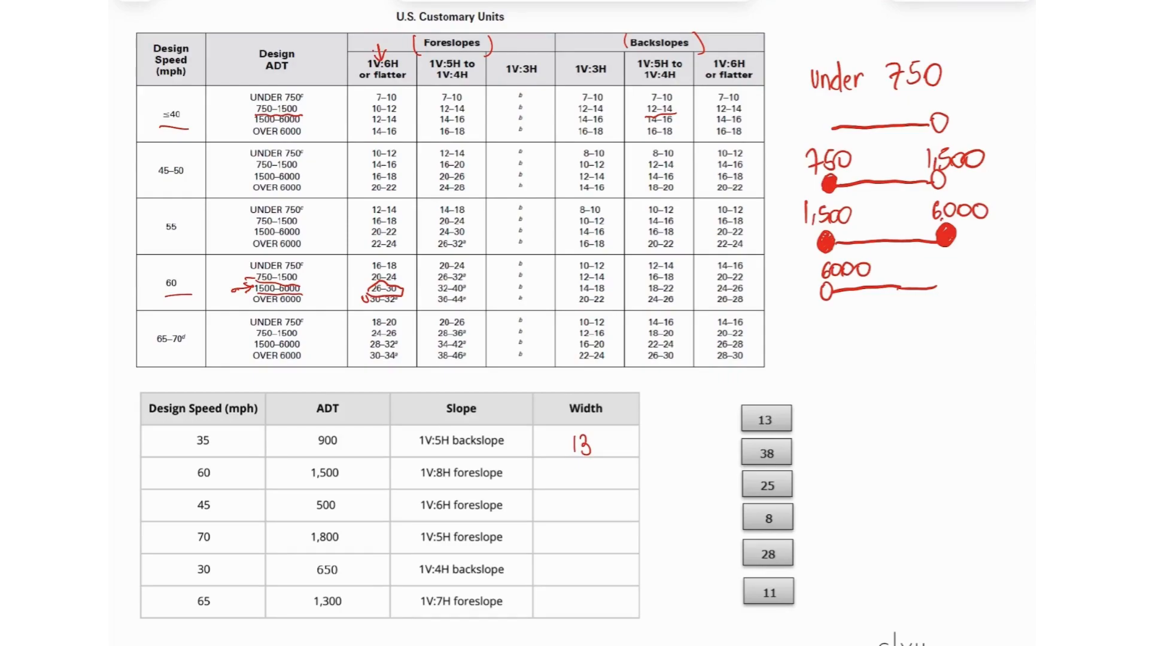
pyautogui.write('25')
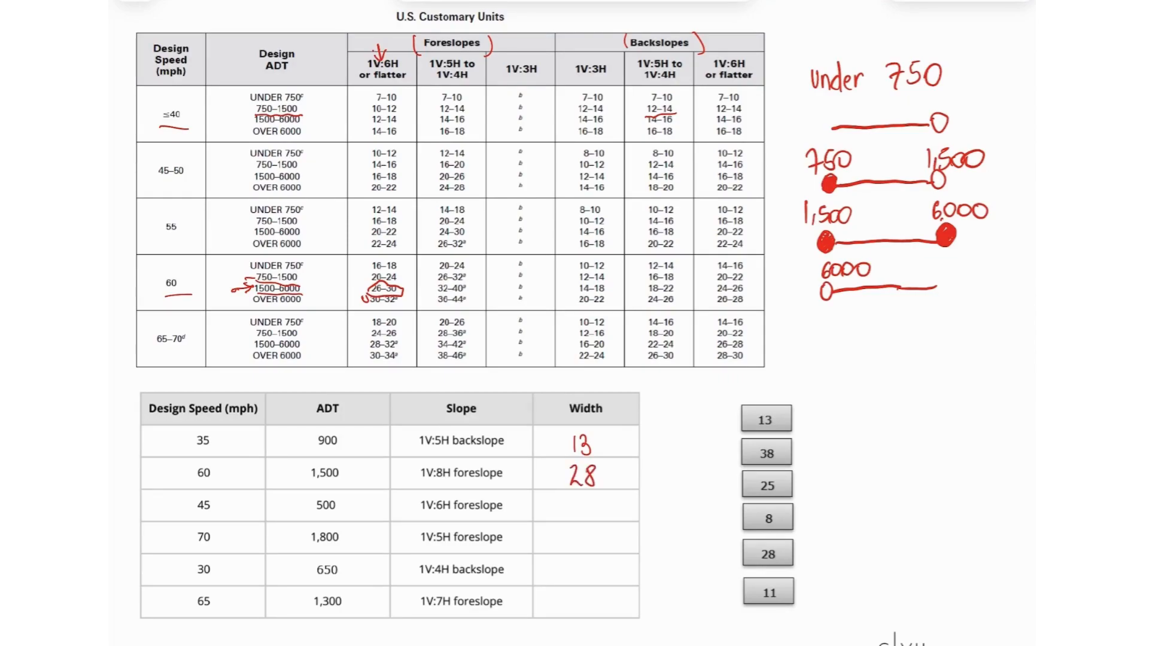
# - Mark the 45–50 mph under-750 entry 10–12 and write width 11
pyautogui.moveTo(242, 152); pyautogui.dragTo(308, 154)
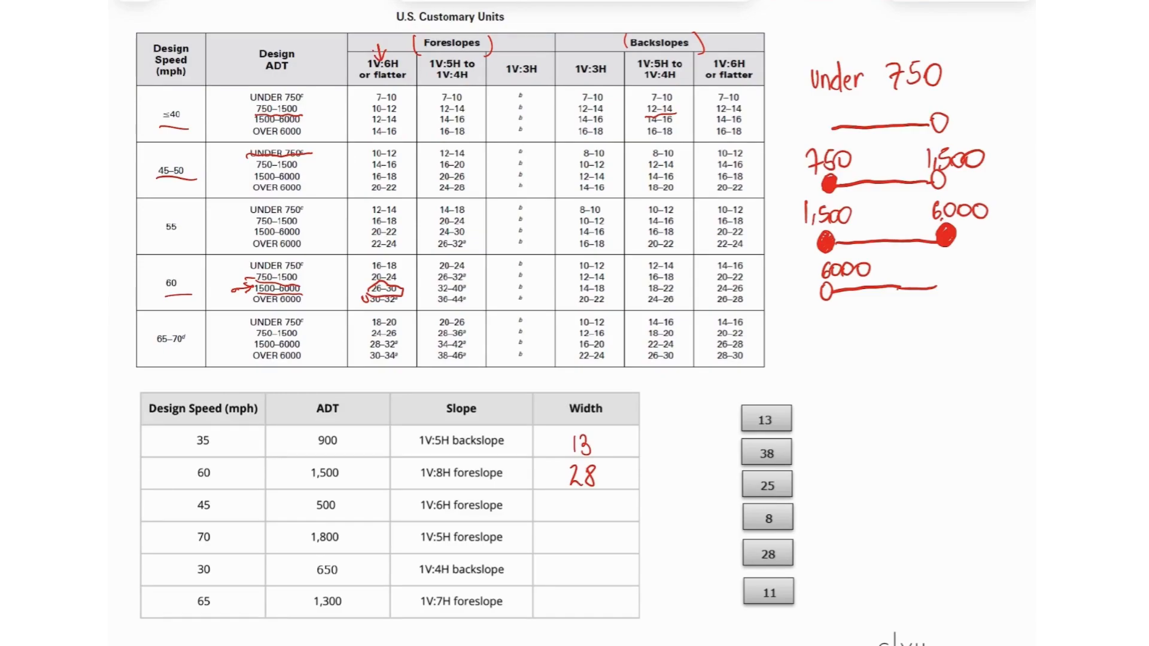
pyautogui.moveTo(370, 154); pyautogui.dragTo(403, 156)
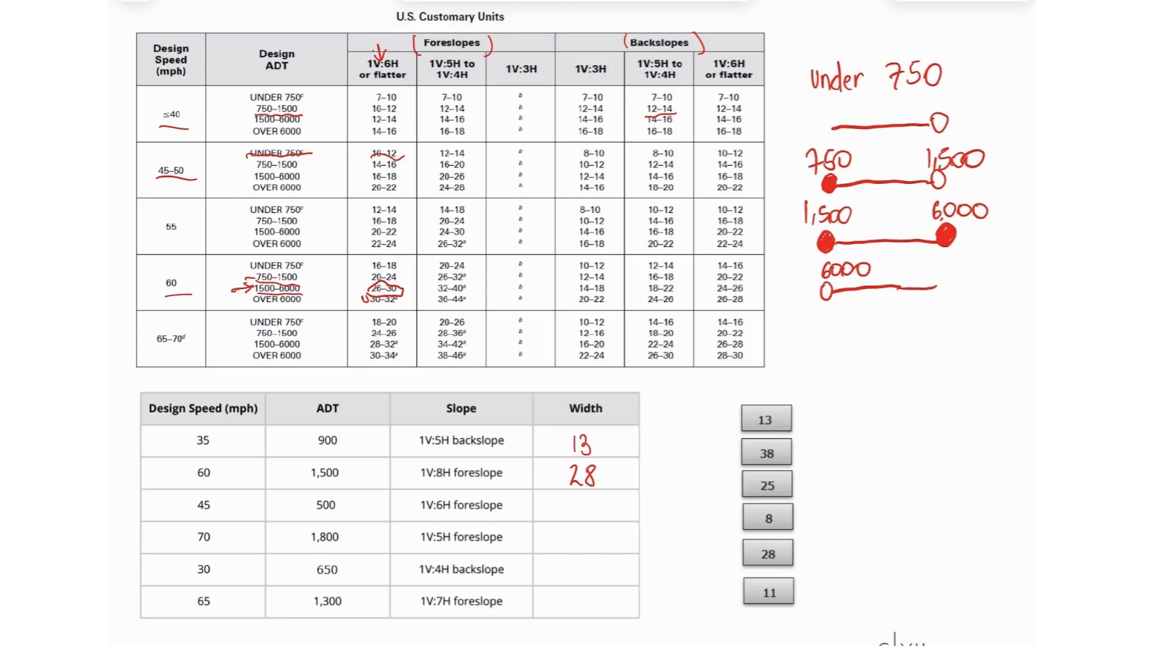
pyautogui.write('11')
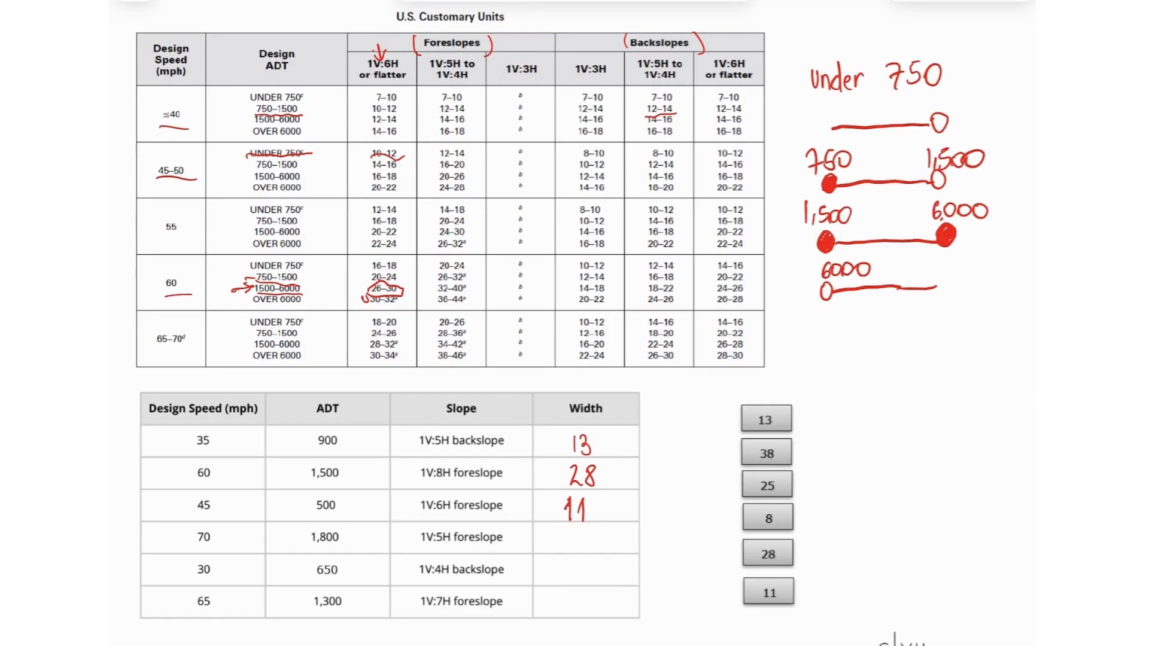
# - Mark the 65–70 mph entries for width 38, then circle ≤40 and 7–10 for width 8
pyautogui.moveTo(151, 343); pyautogui.dragTo(192, 348)
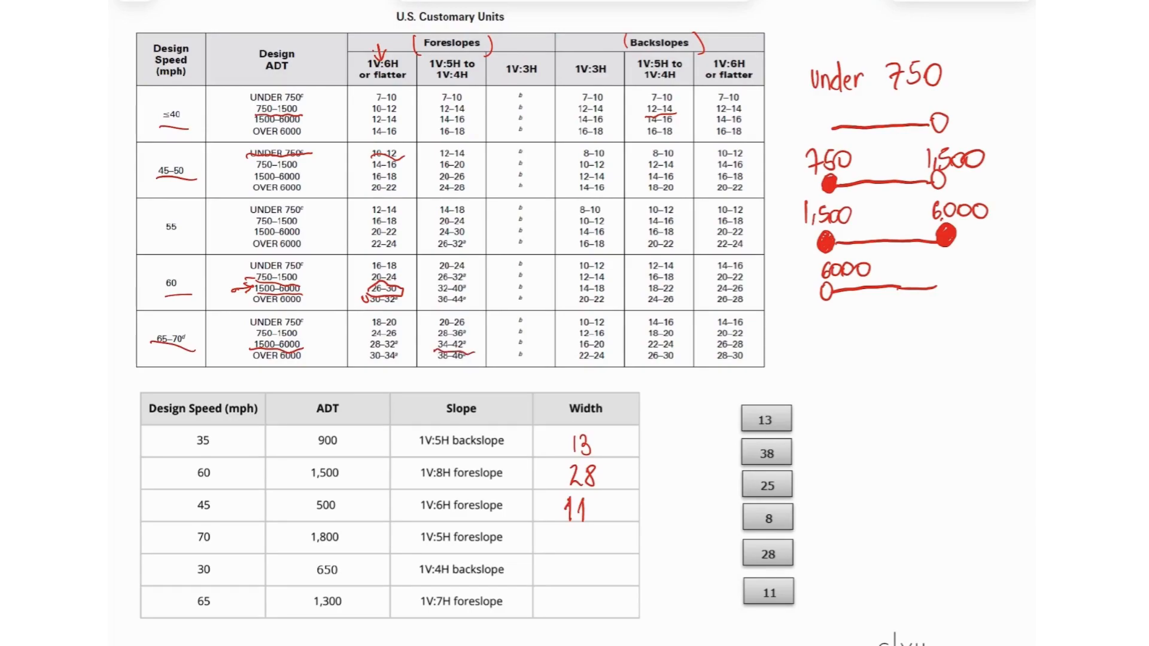
pyautogui.write('38')
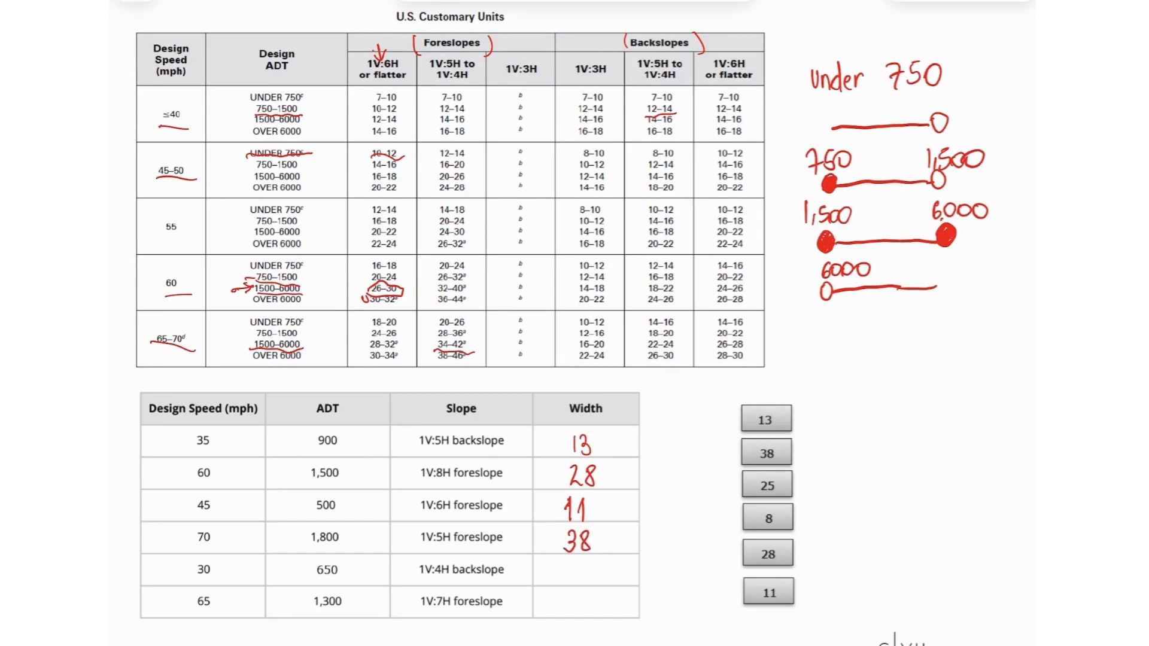
pyautogui.moveTo(169, 103); pyautogui.dragTo(169, 139)
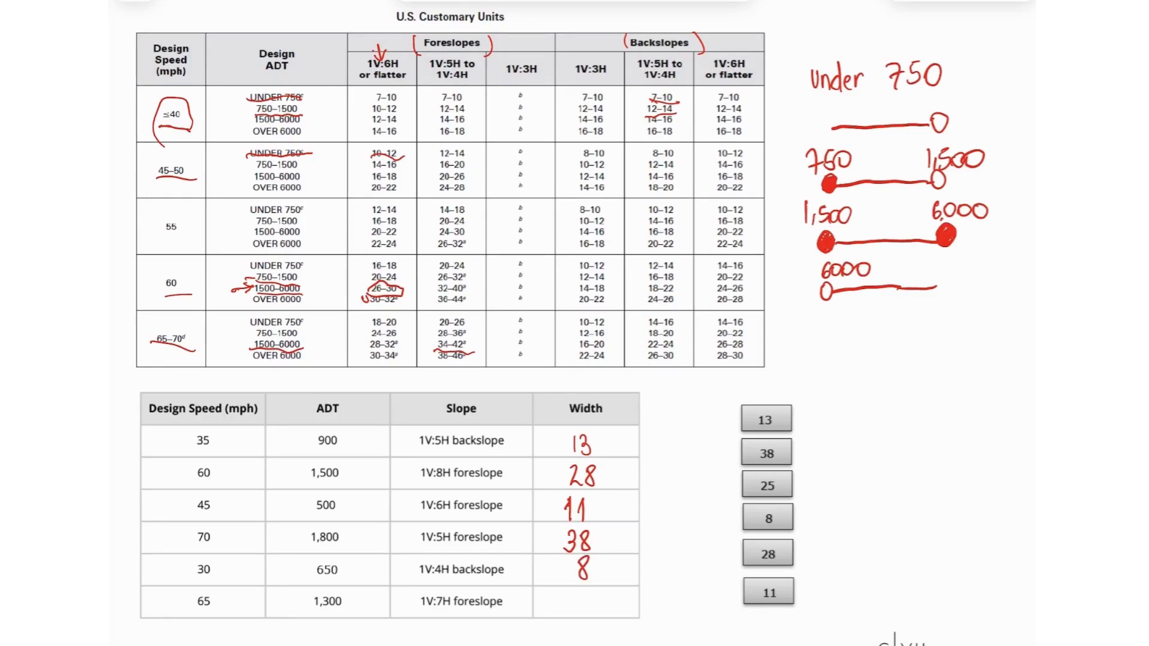
# - Circle 65–70 mph and the 24–26 range, writing width 25 in the last cell
pyautogui.moveTo(155, 341); pyautogui.dragTo(194, 345)
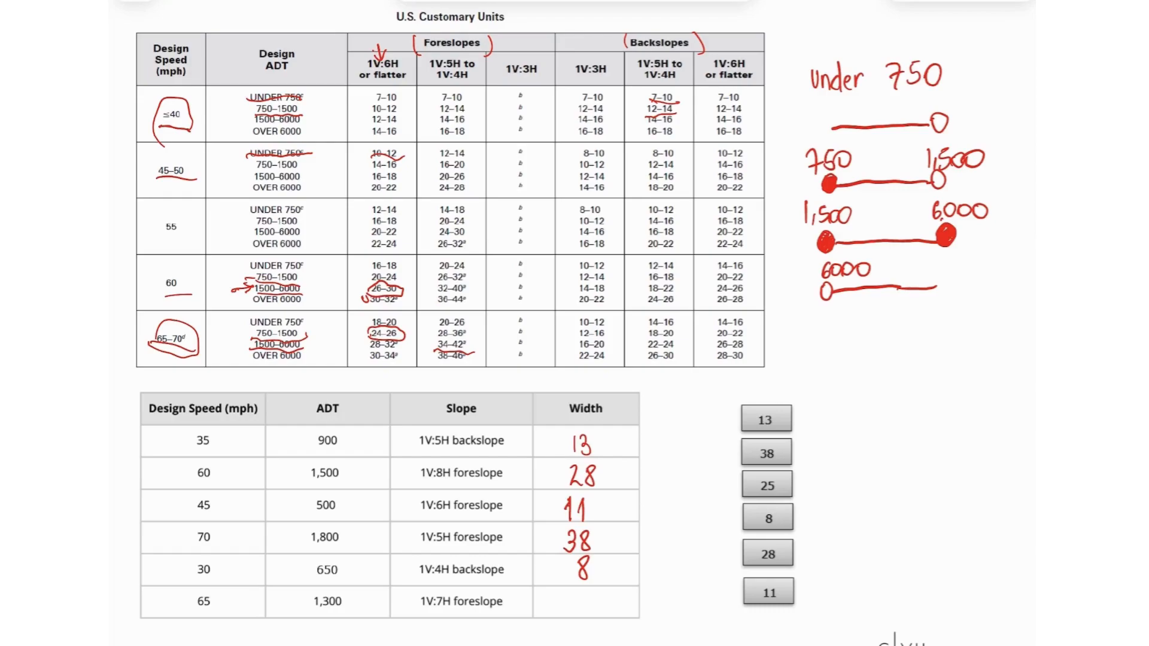
pyautogui.write('2')
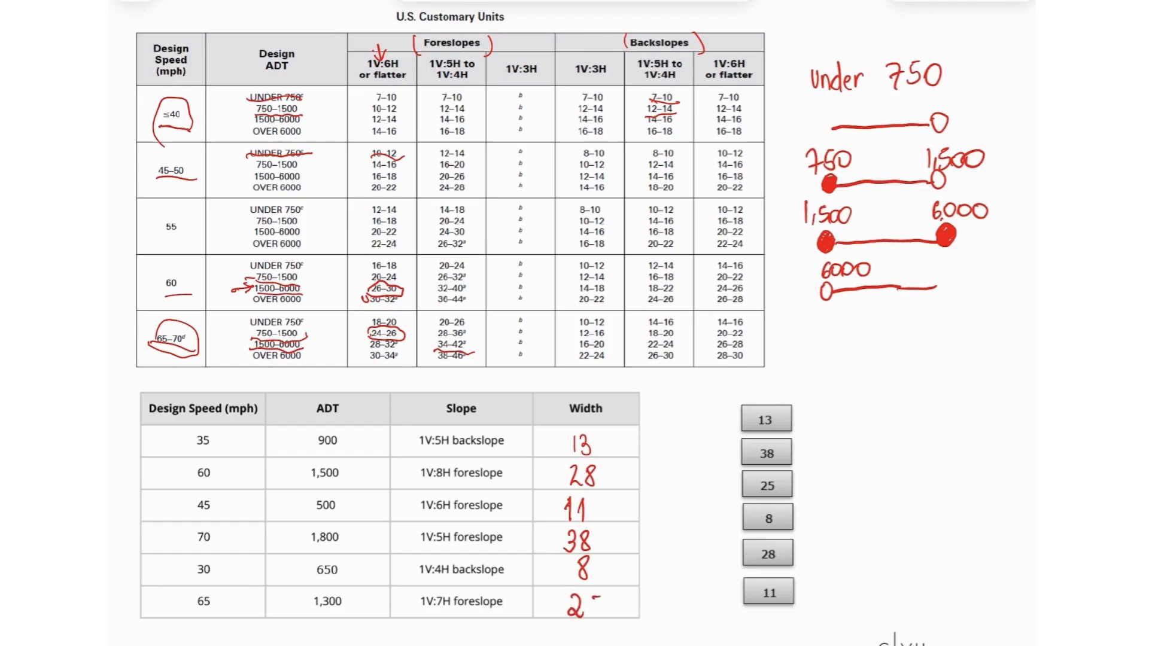
pyautogui.write('25')
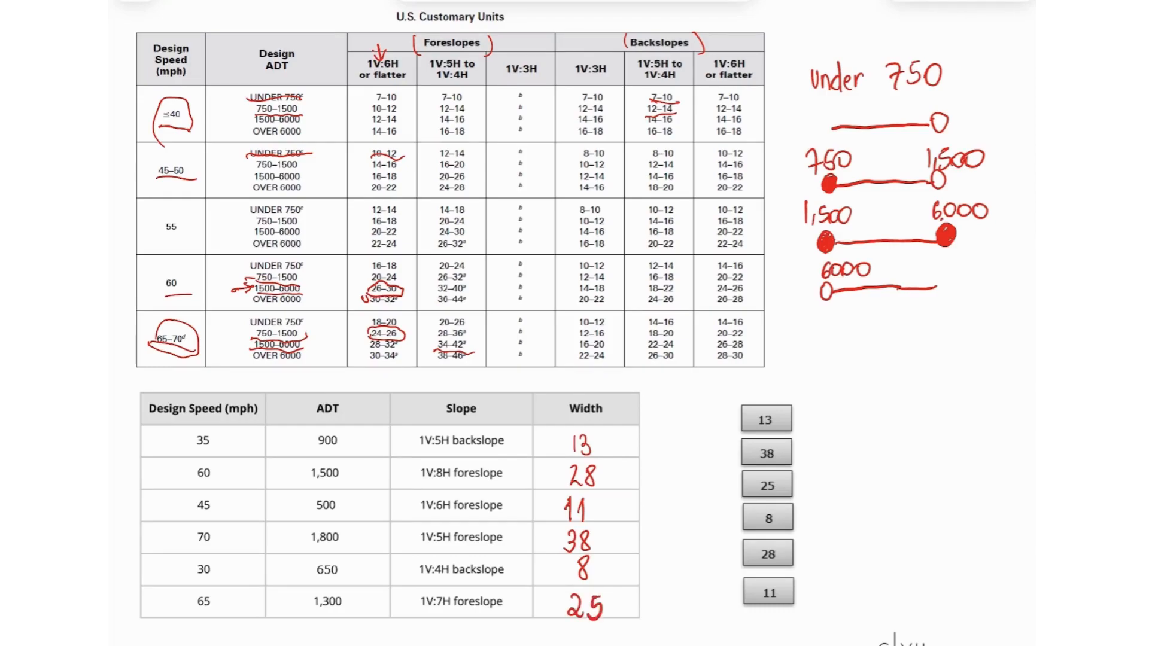